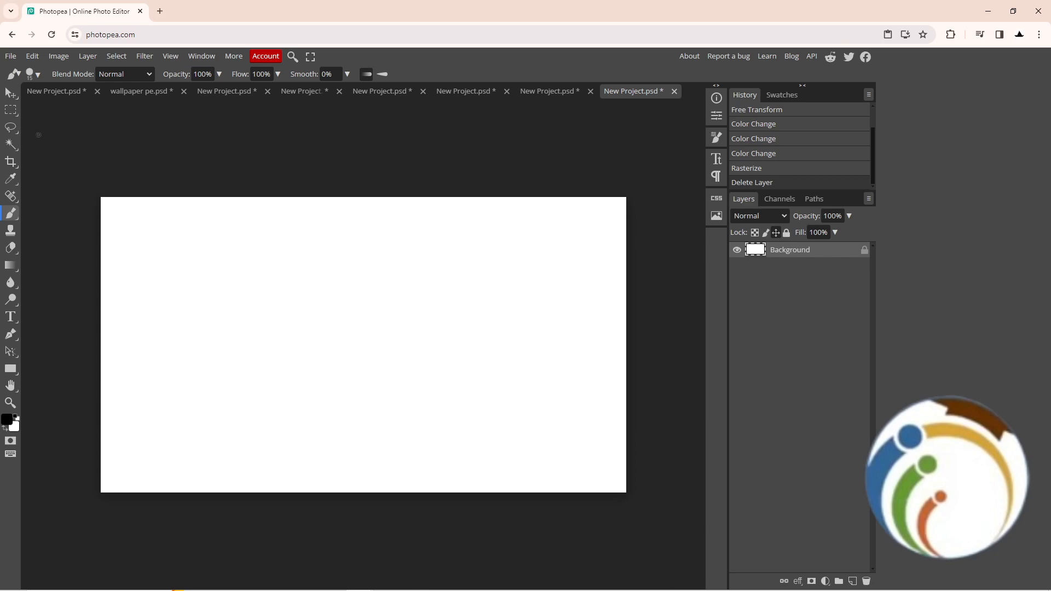
Open a background image from the Backgrounds folder, then create a new blank white project.
click(9, 56)
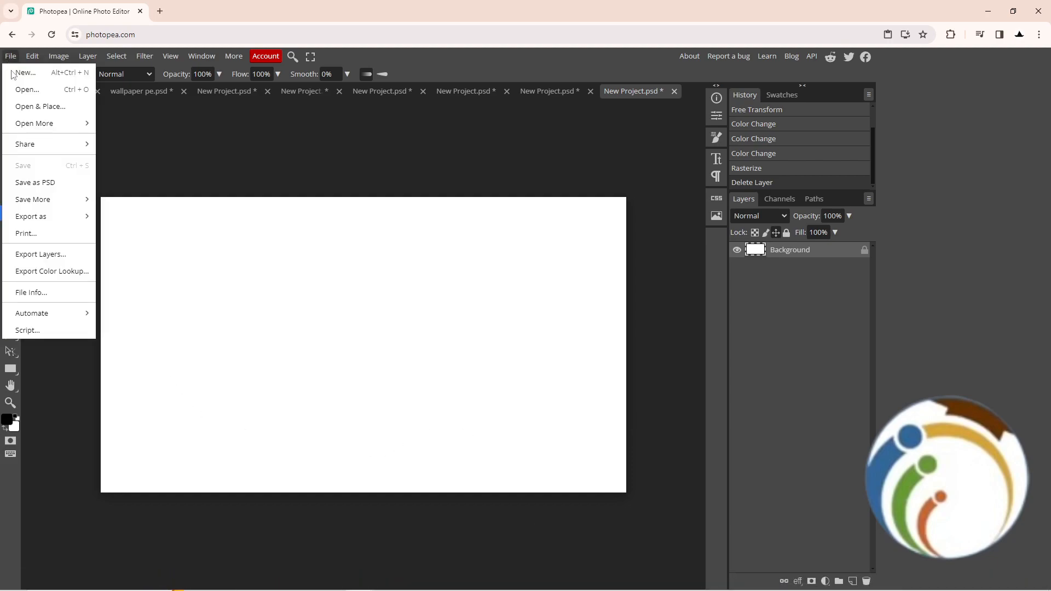
click(10, 56)
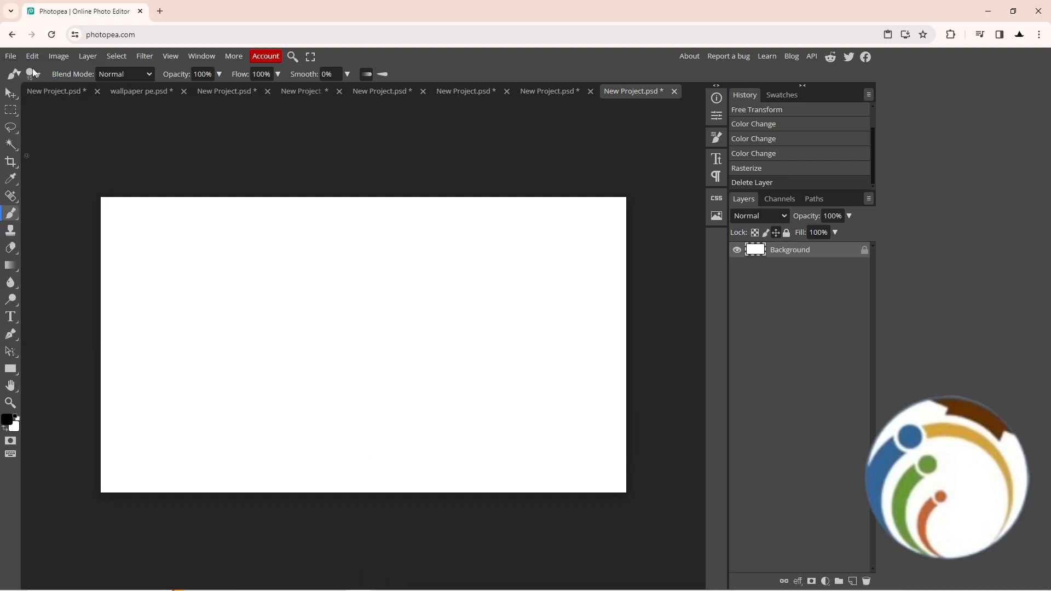
click(10, 56)
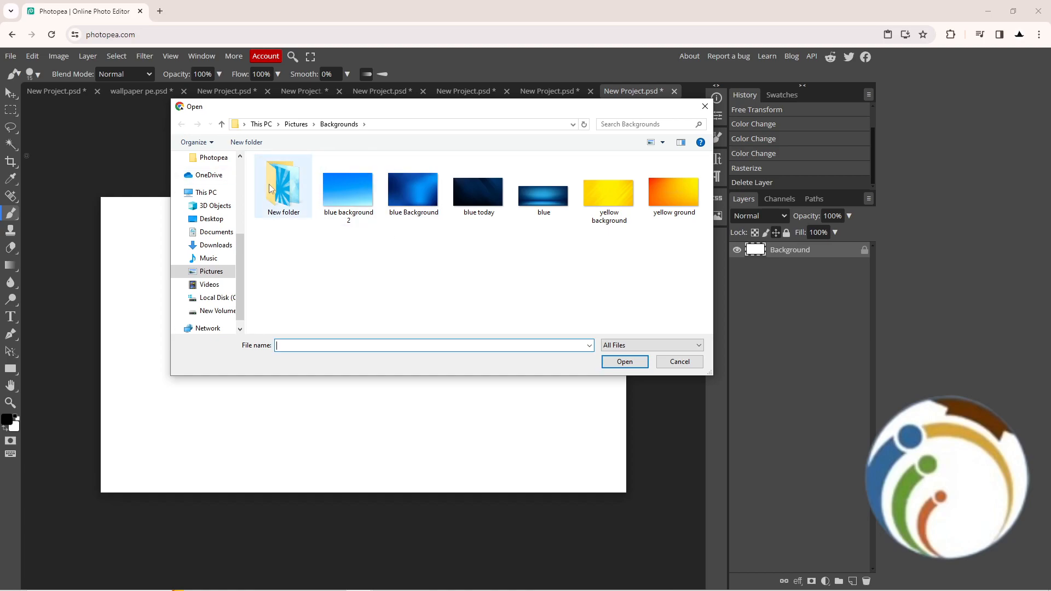
double_click(543, 190)
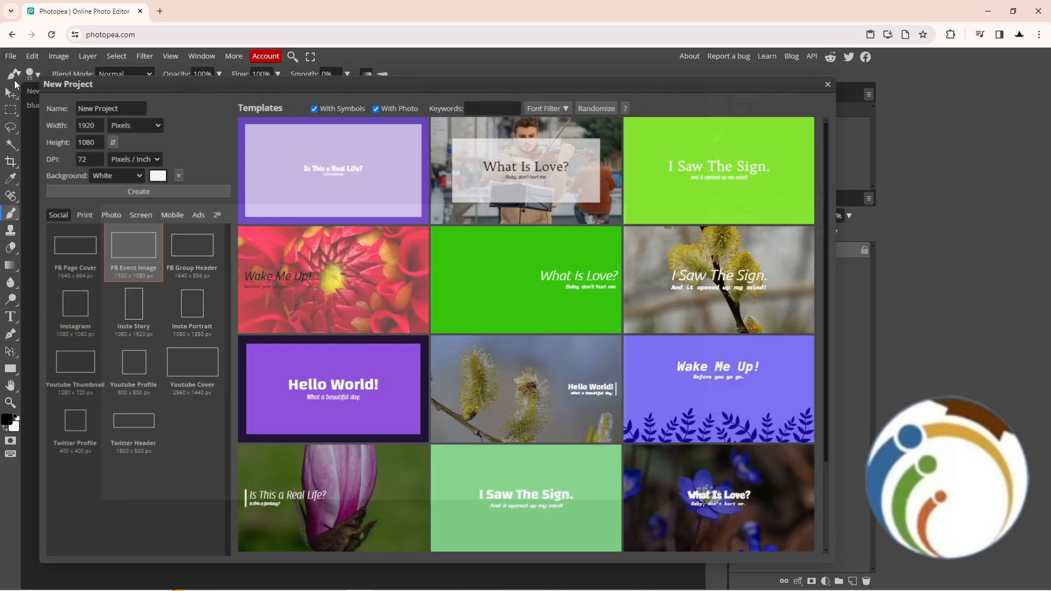
click(138, 190)
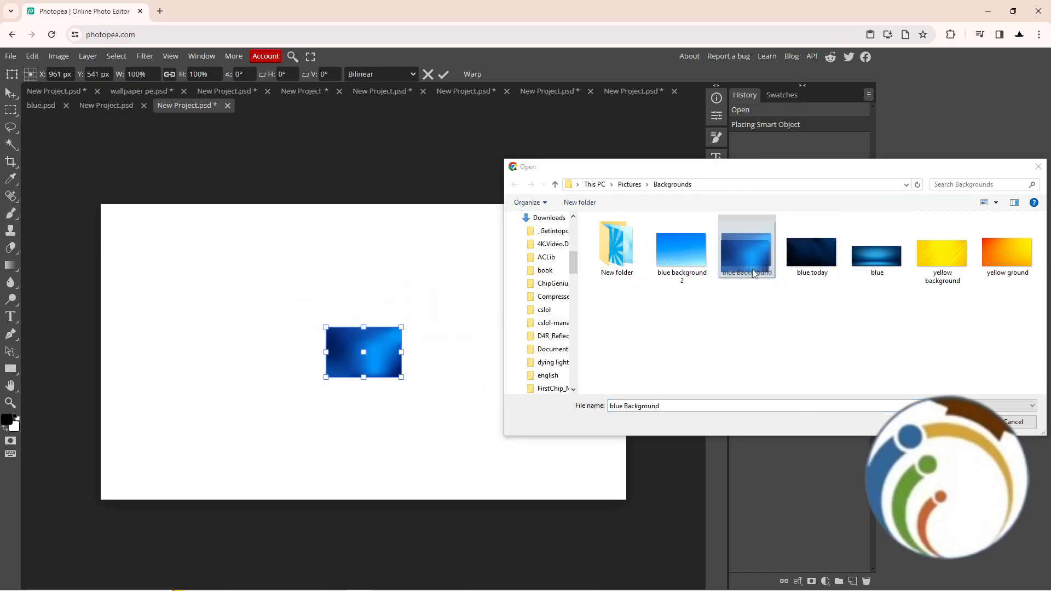
Place the blue Background image and enlarge it to about 281% in the canvas middle.
click(746, 248)
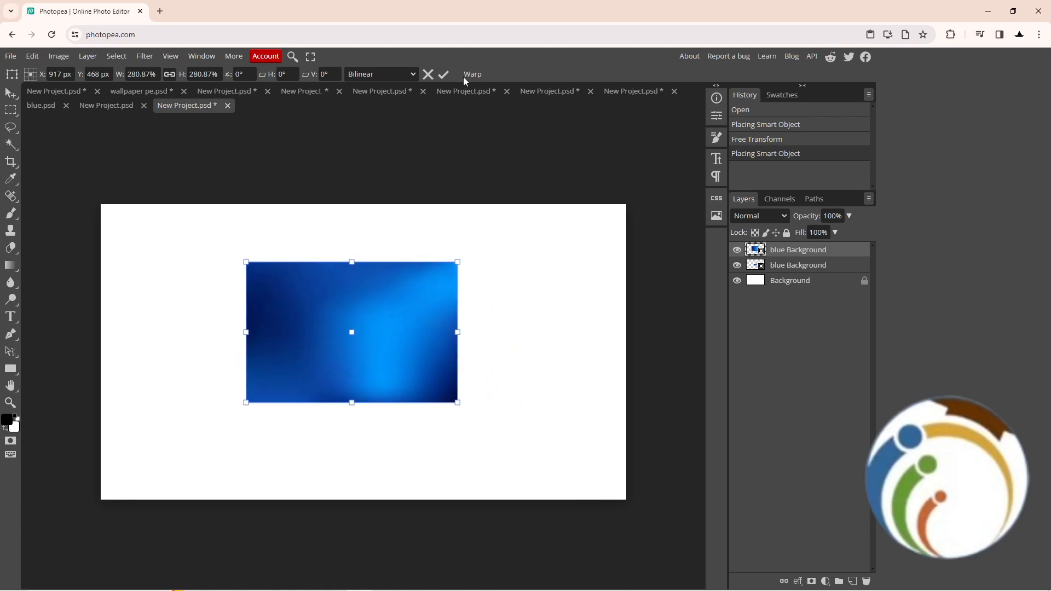
drag(351, 332, 354, 349)
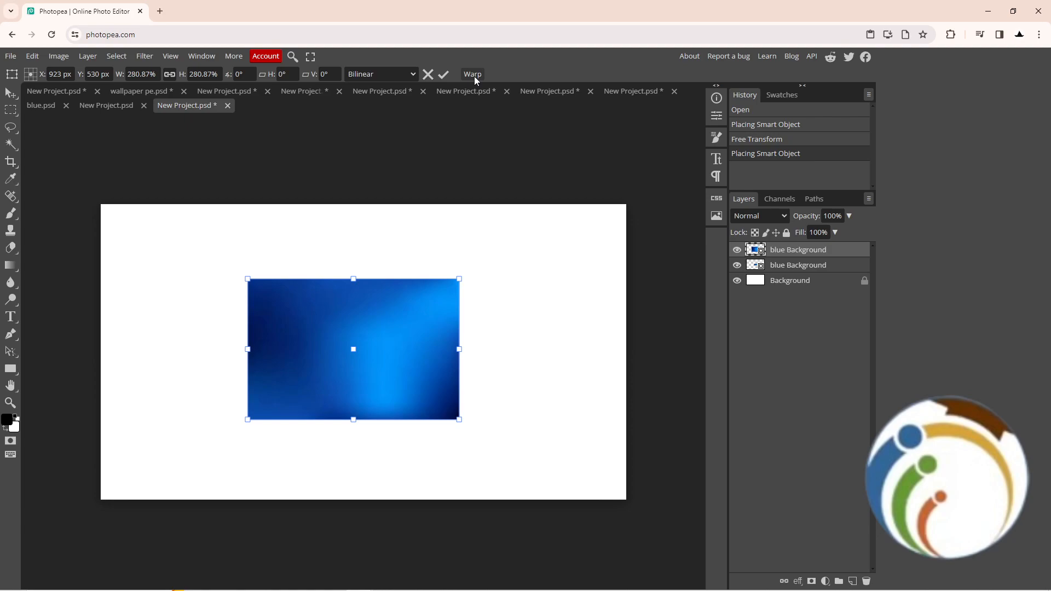
Warp the blue image with the Arc style so it bends into an upward arc.
click(472, 74)
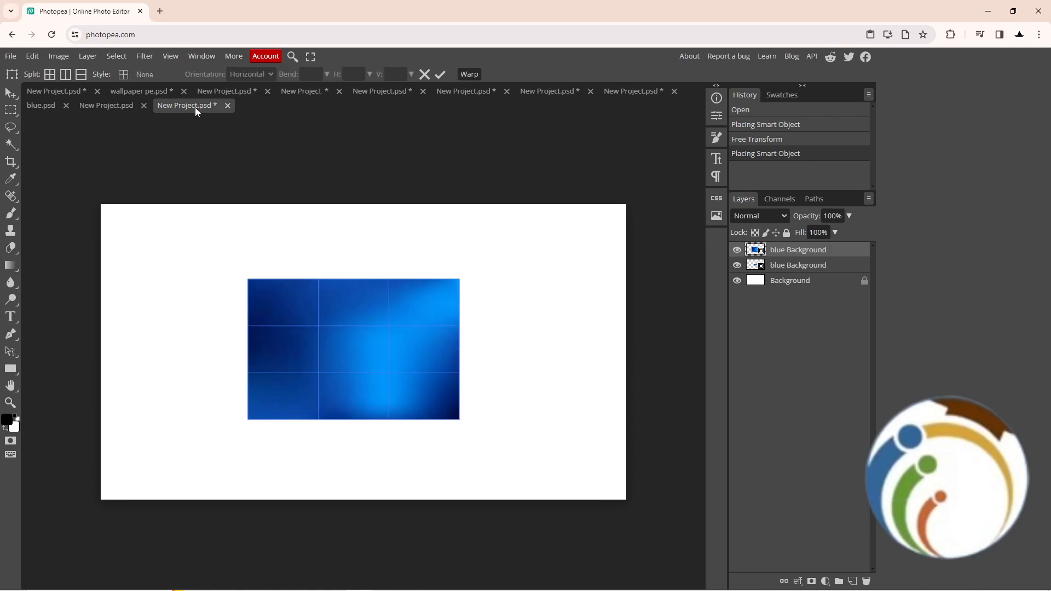
click(138, 73)
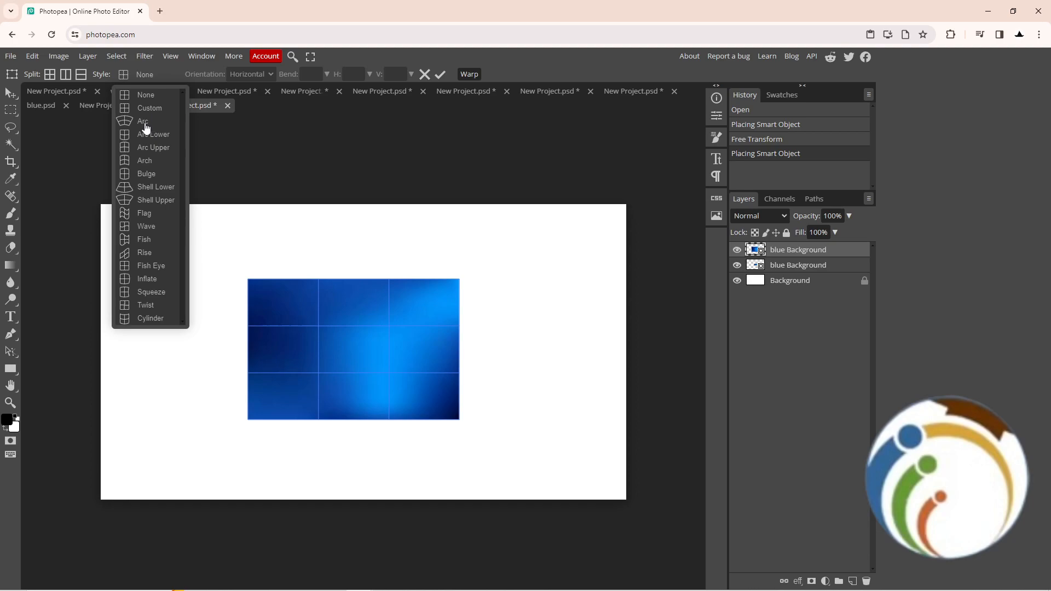
click(142, 121)
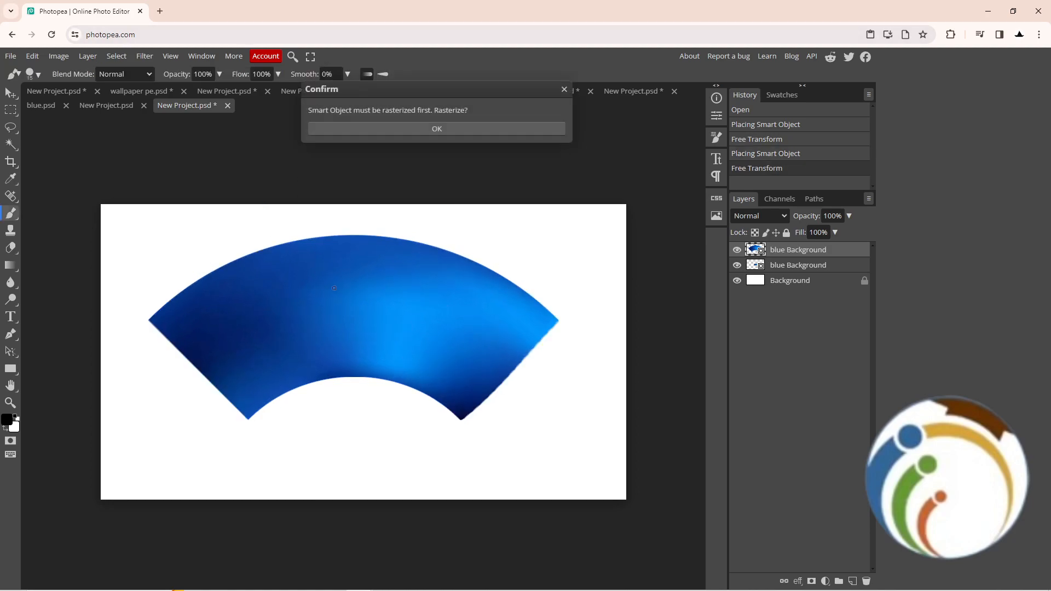
Rasterize the smart object and select the top blue arc layer for moving.
click(437, 128)
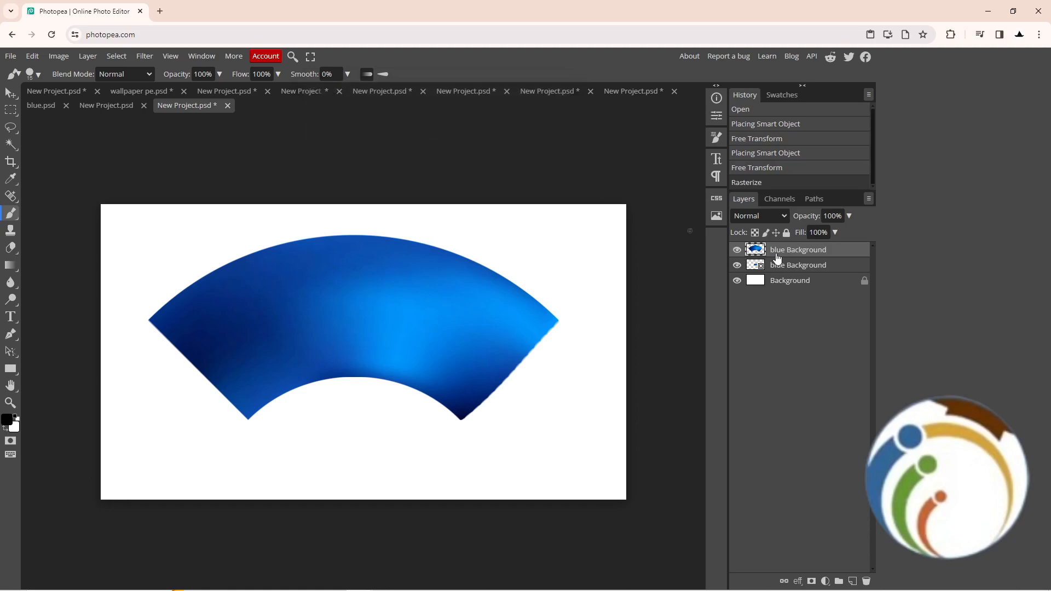
click(463, 298)
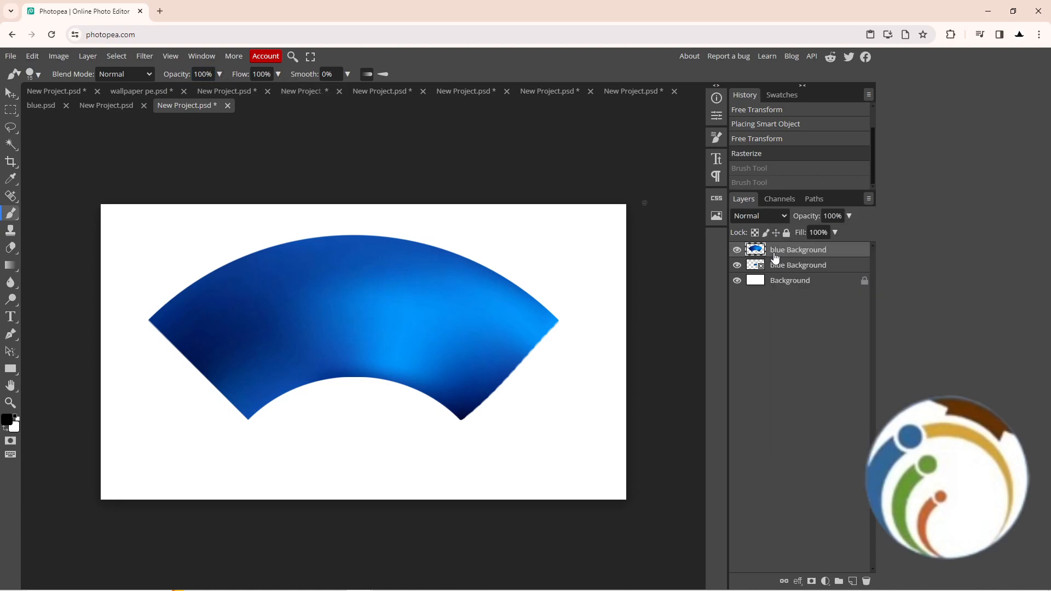
right_click(797, 250)
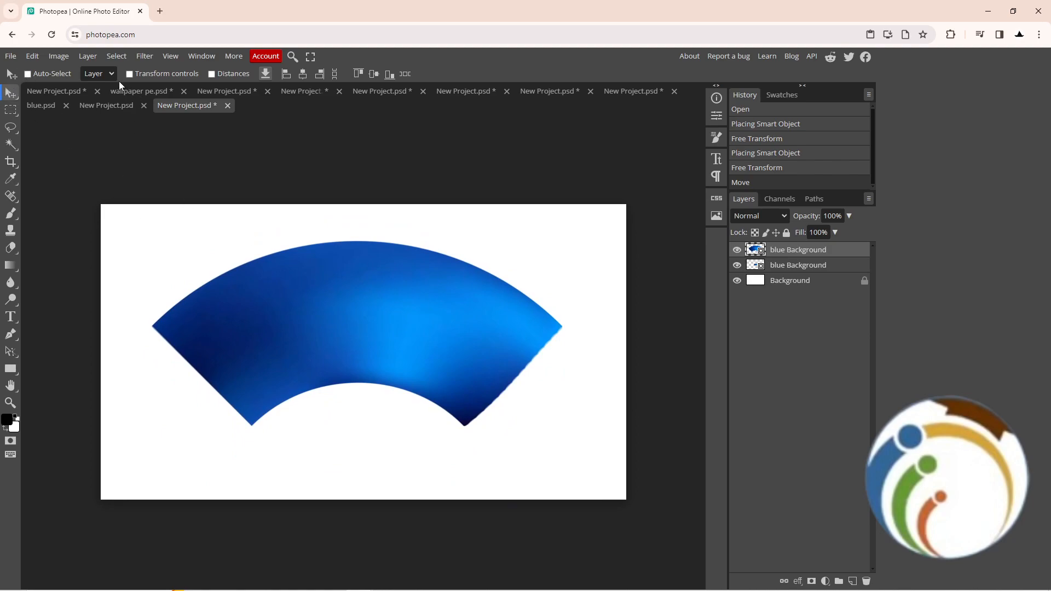
mouse_move(498, 292)
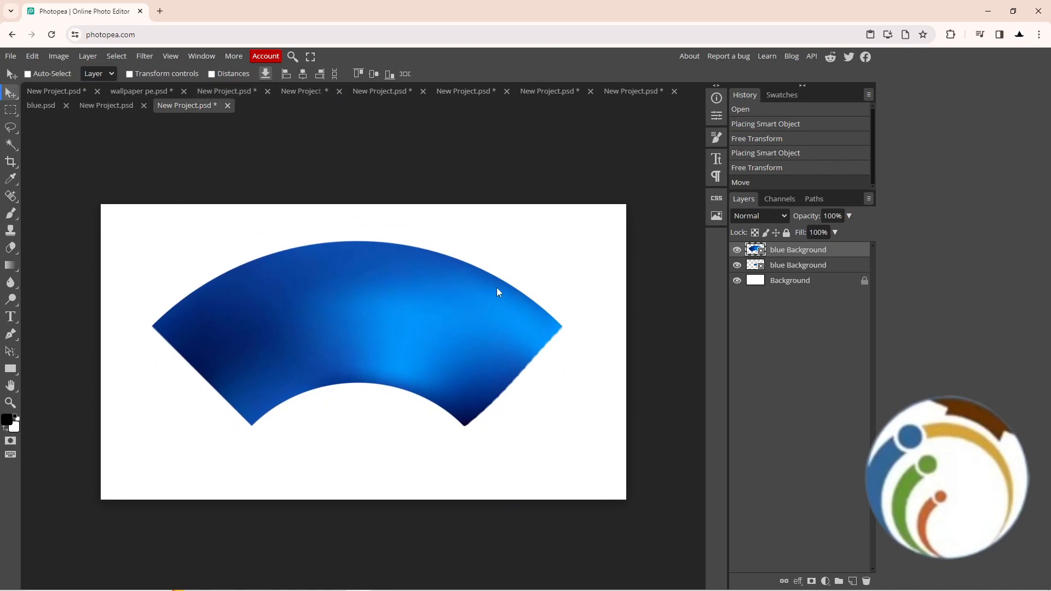
mouse_move(434, 398)
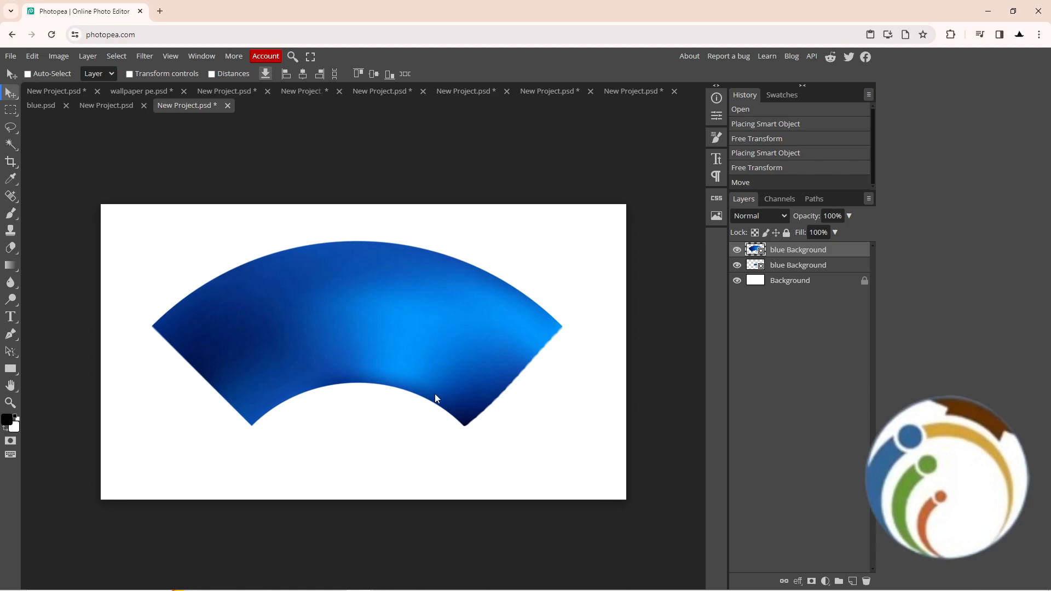
Open the blue image, create a fresh white project, and place the blue image onto it.
click(29, 73)
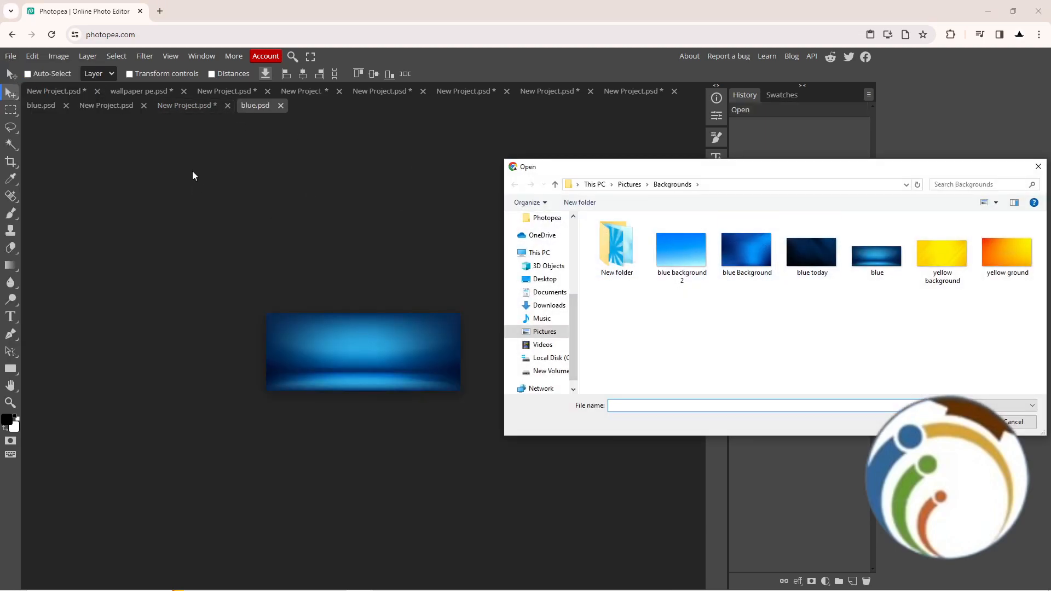
click(10, 55)
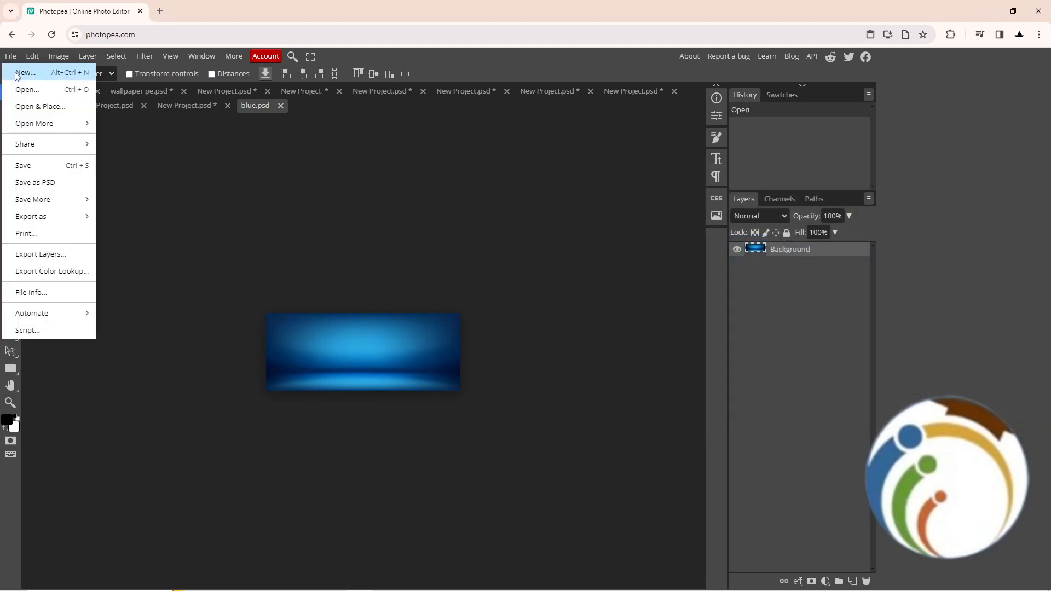
click(25, 72)
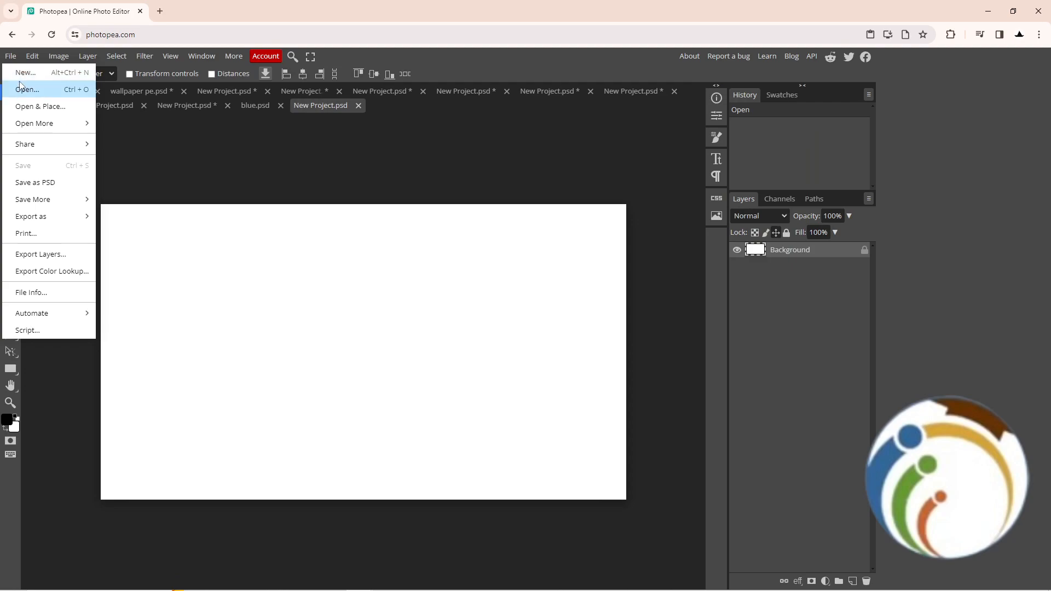
click(26, 88)
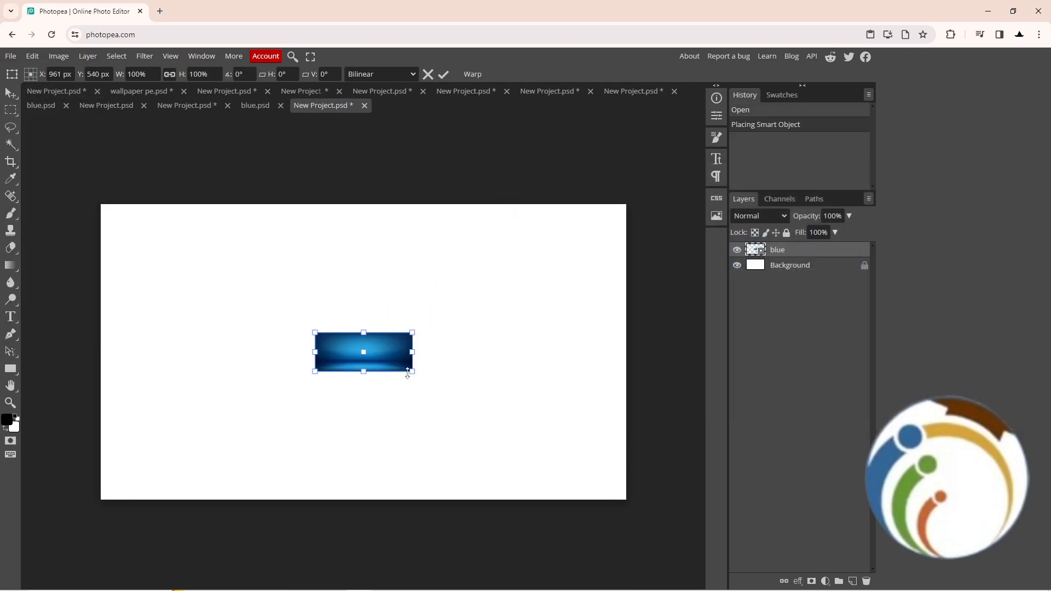
Enlarge the placed blue image and warp it with the Arc style.
drag(413, 372, 461, 395)
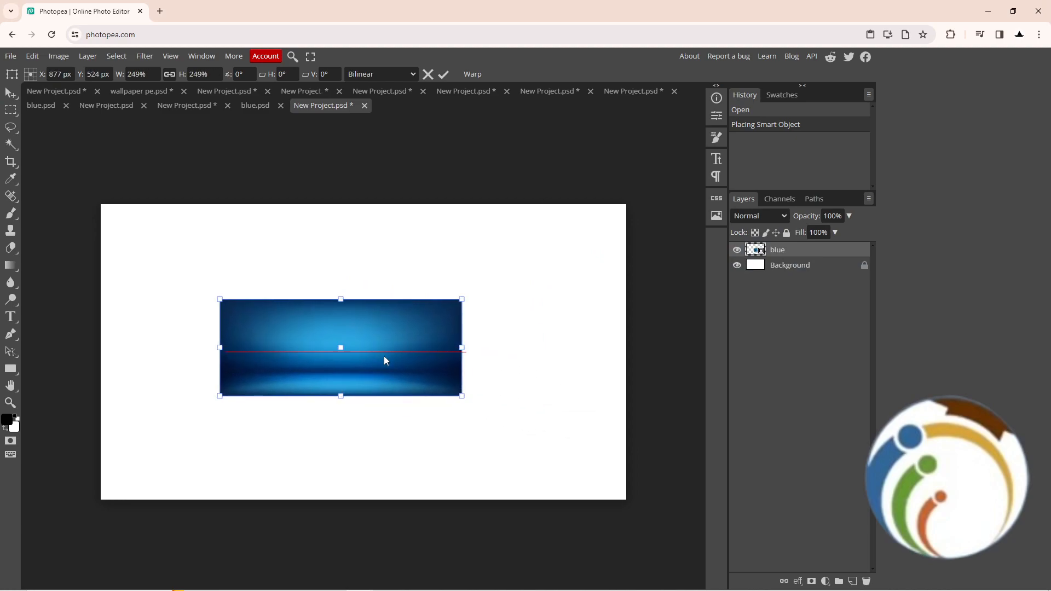
click(144, 73)
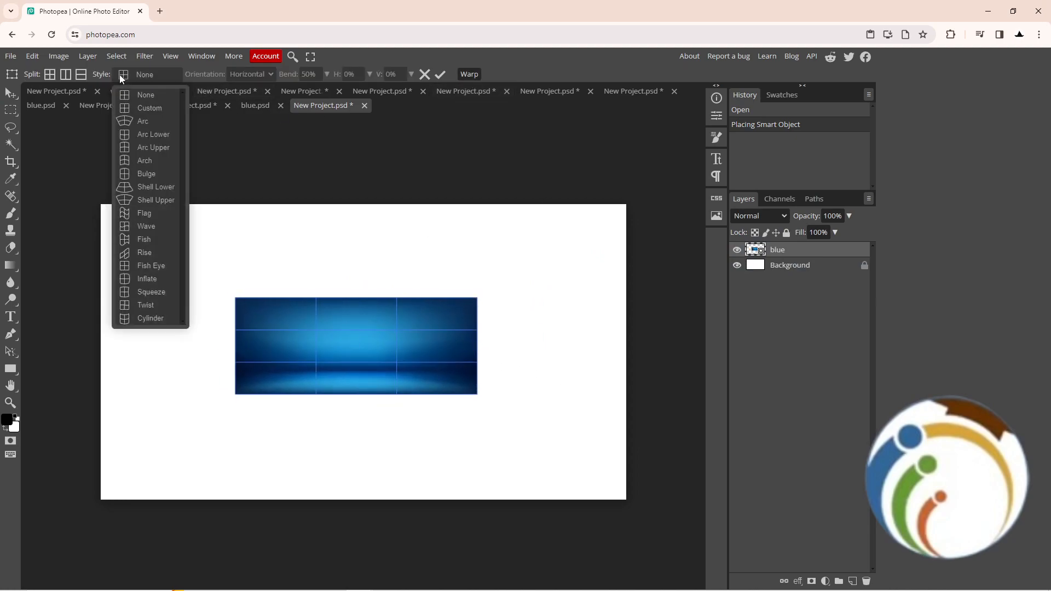
click(142, 121)
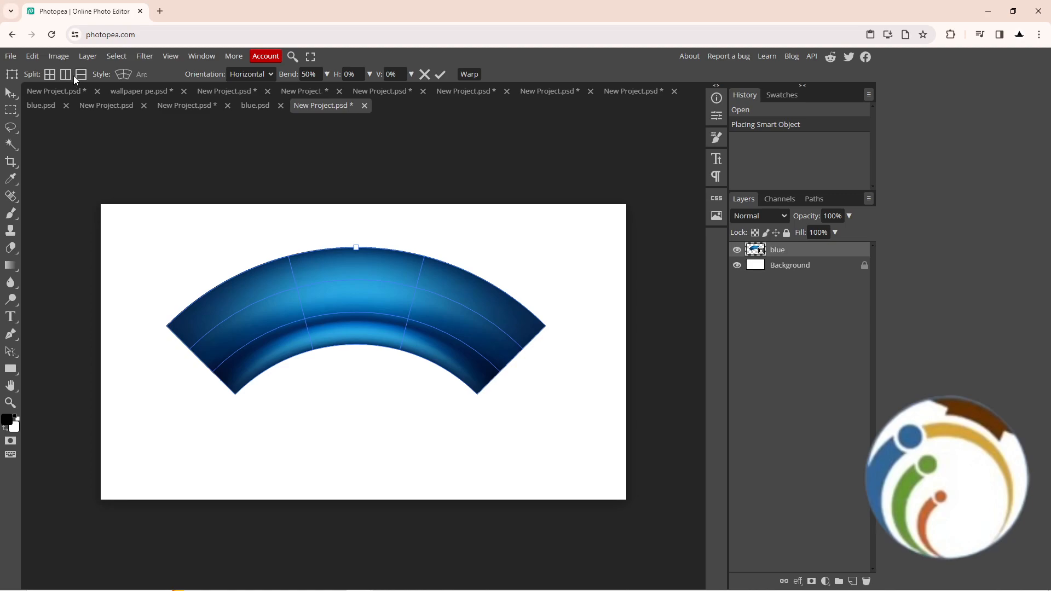
click(326, 75)
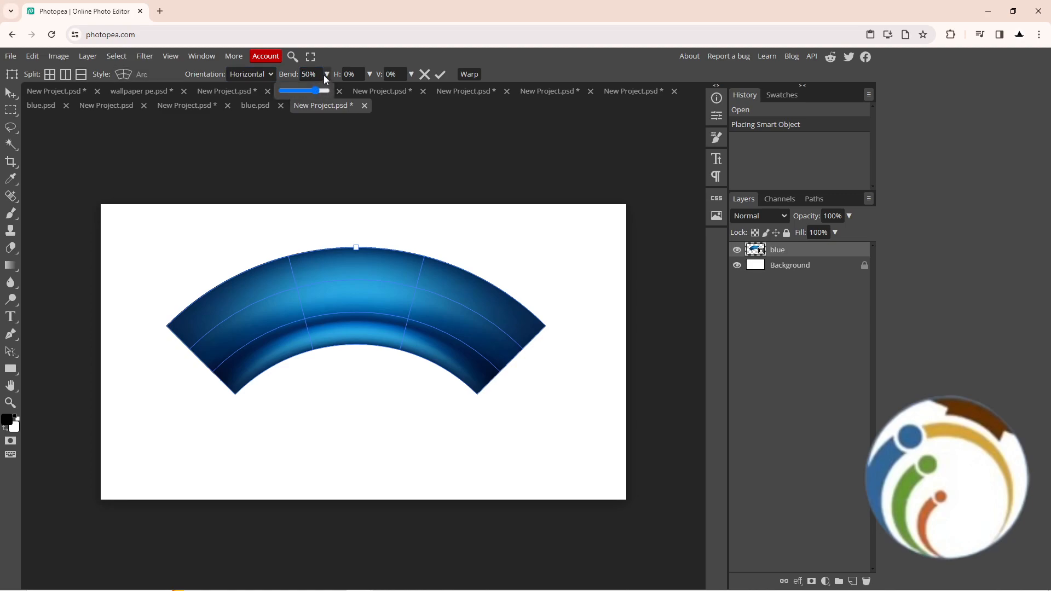
Adjust the Bend slider until the arc curves downward at about -35%.
drag(304, 91, 326, 91)
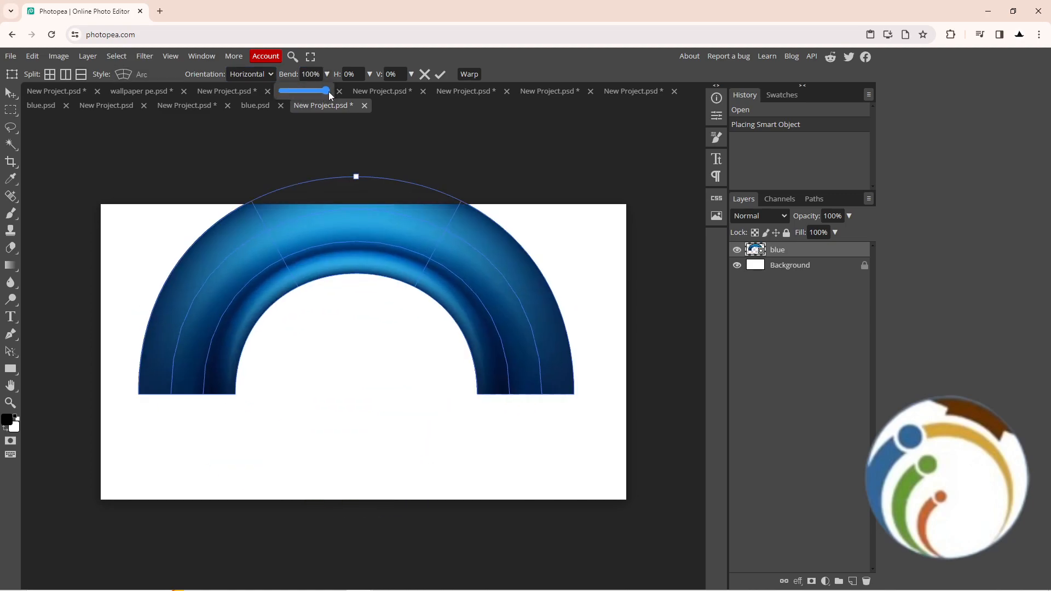
drag(325, 91, 308, 91)
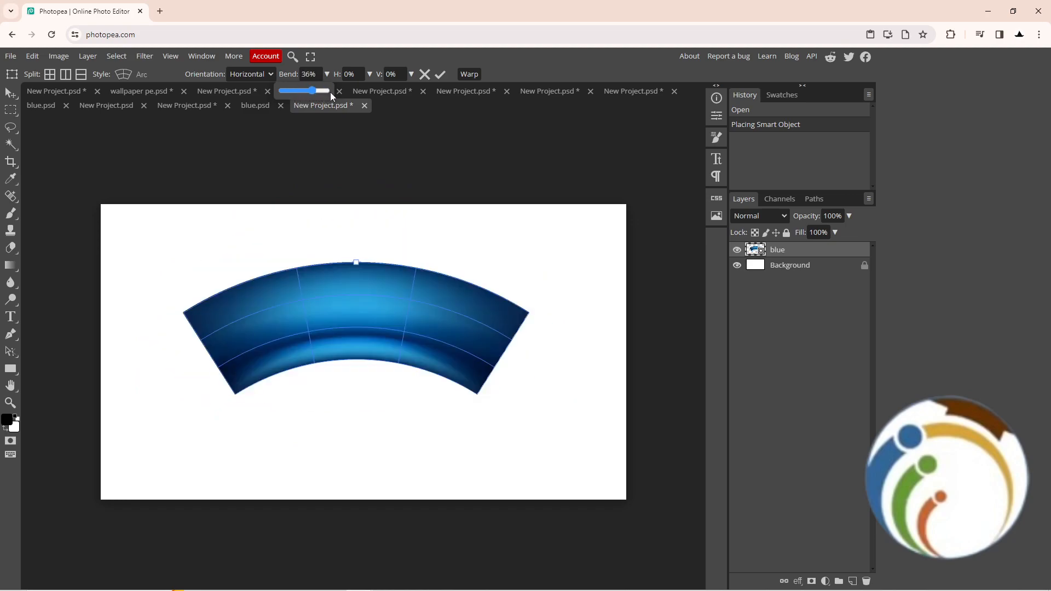
drag(308, 90, 284, 91)
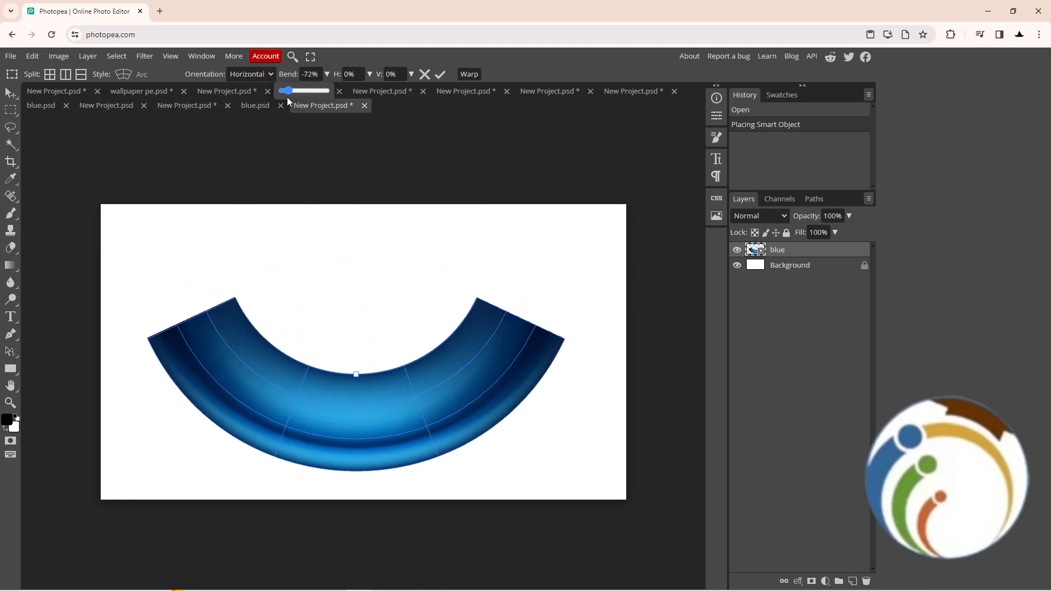
drag(282, 91, 289, 91)
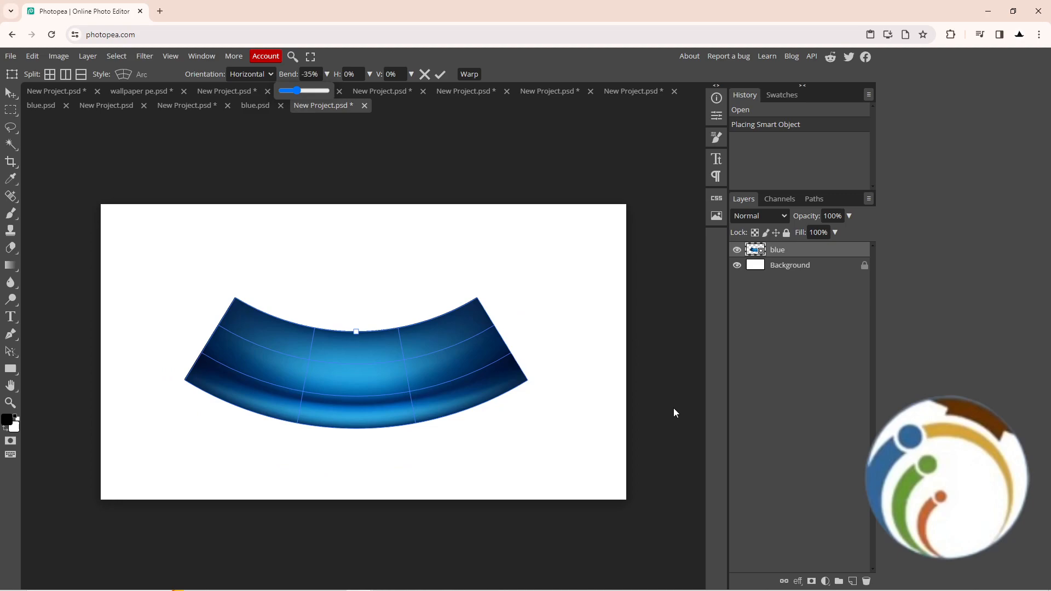